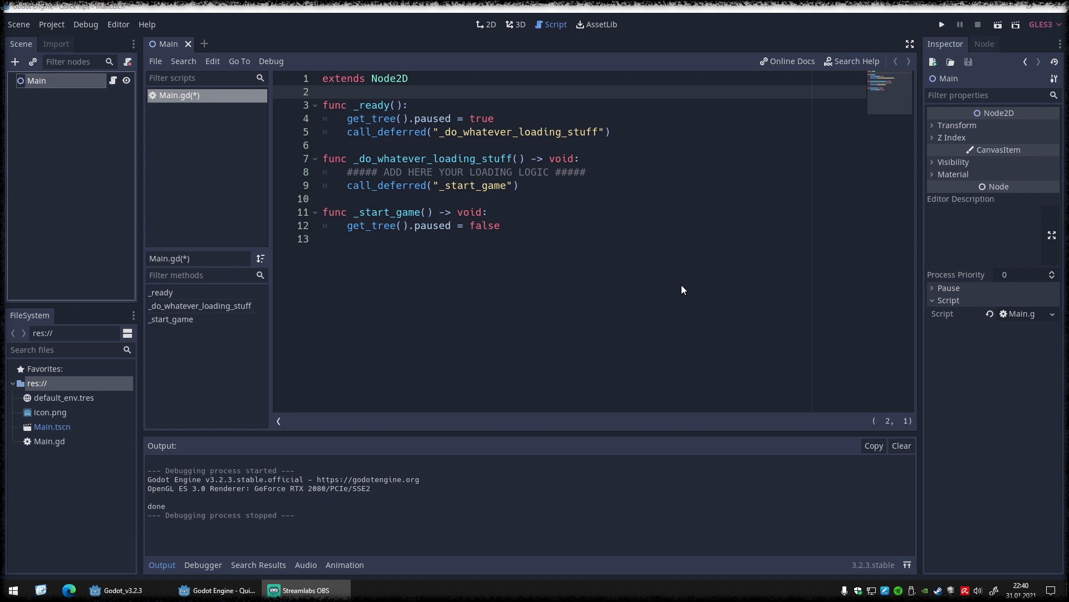
{"action": "mouse_move", "coordinate": [698, 289]}
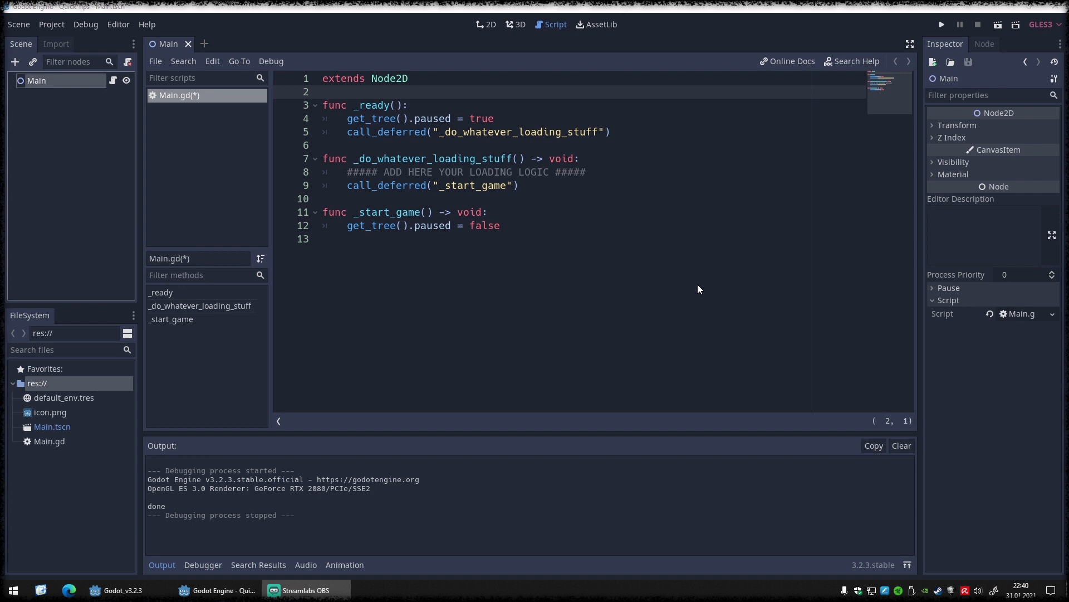
Step: Expand the Pause section in the Inspector to reveal Main's Mode set to Inherit
{"action": "left_click", "coordinate": [934, 288]}
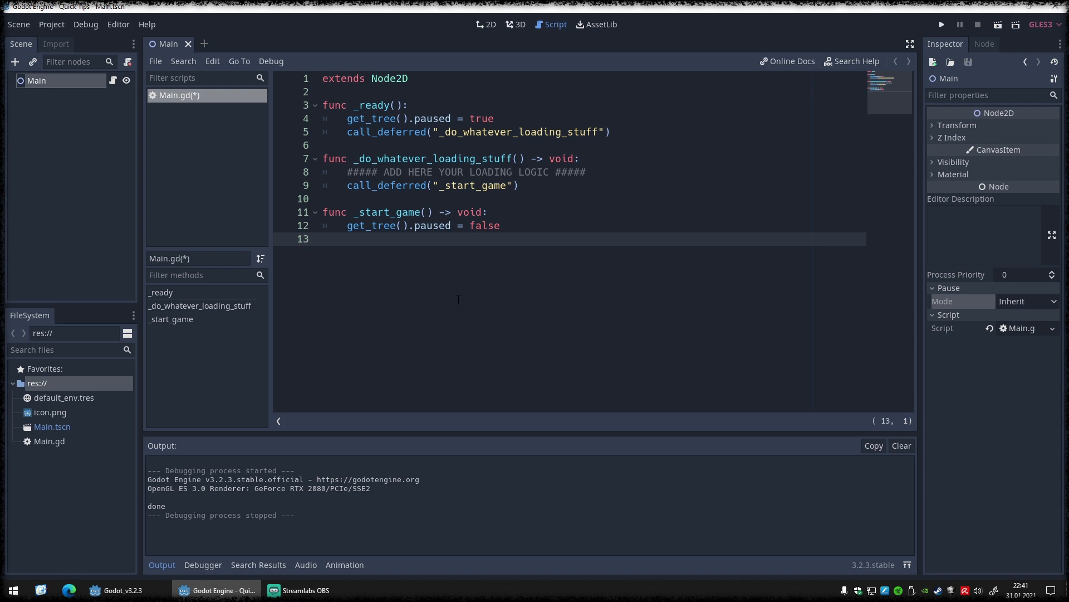
{"action": "left_click", "coordinate": [323, 238]}
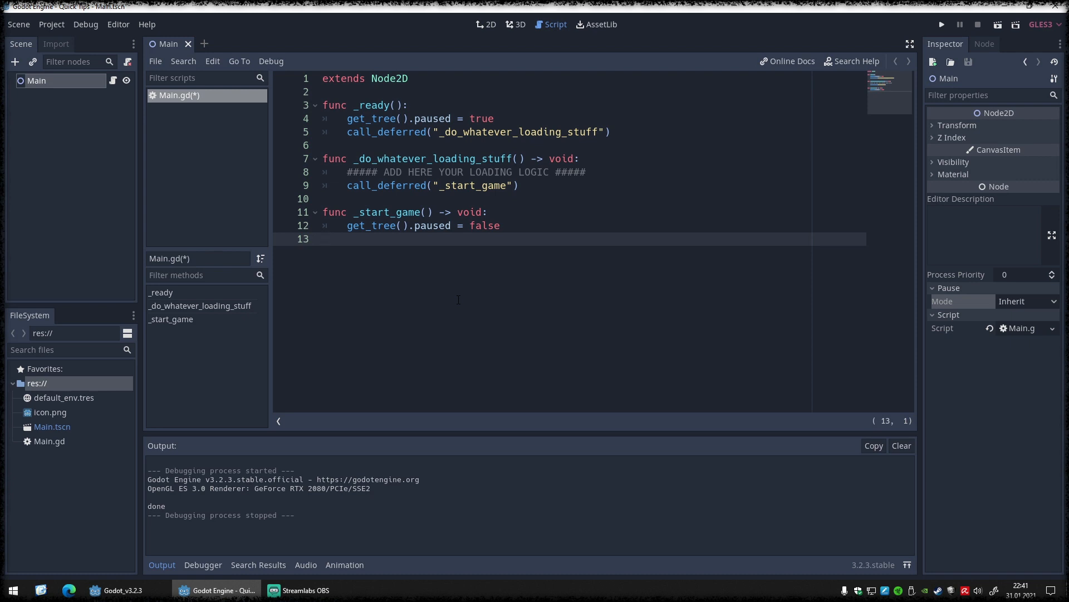
{"action": "left_click", "coordinate": [325, 238]}
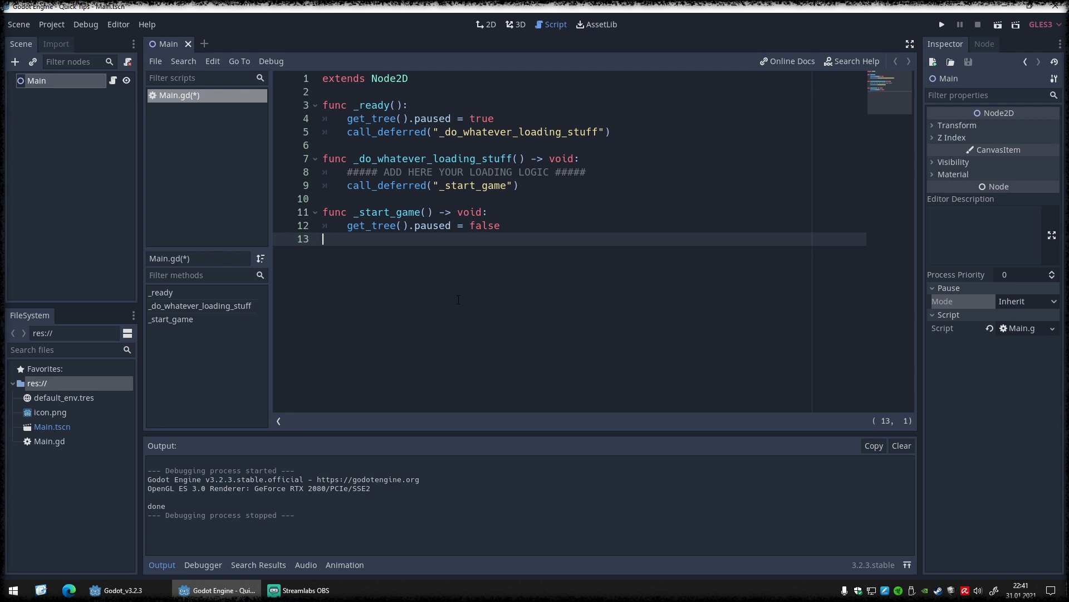